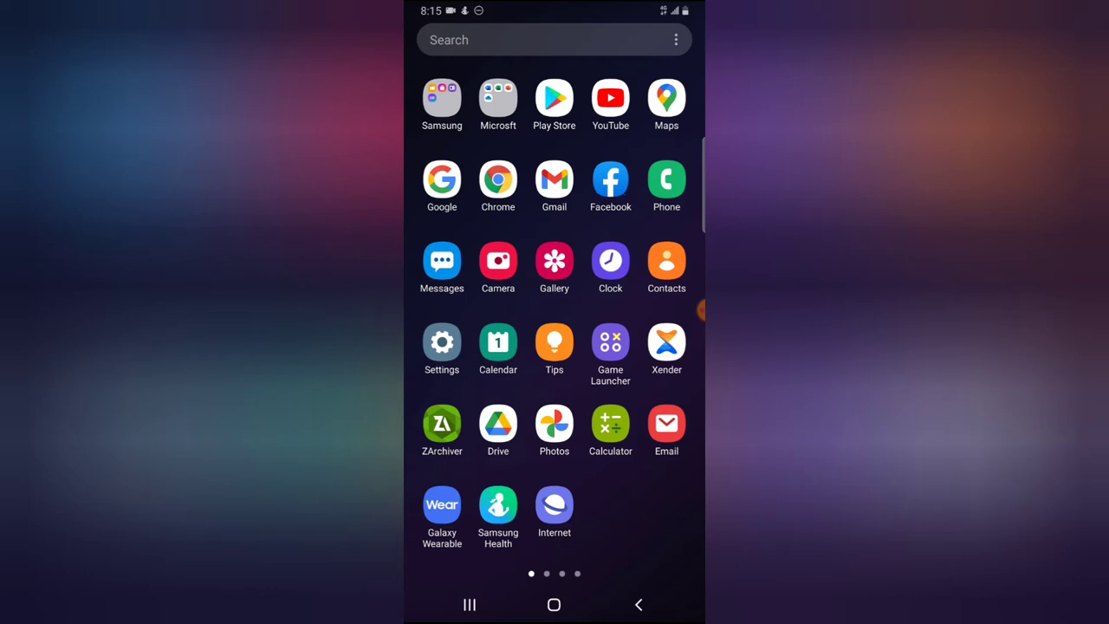
- Launch Facebook from the app drawer and land on the news feed
left_click(611, 179)
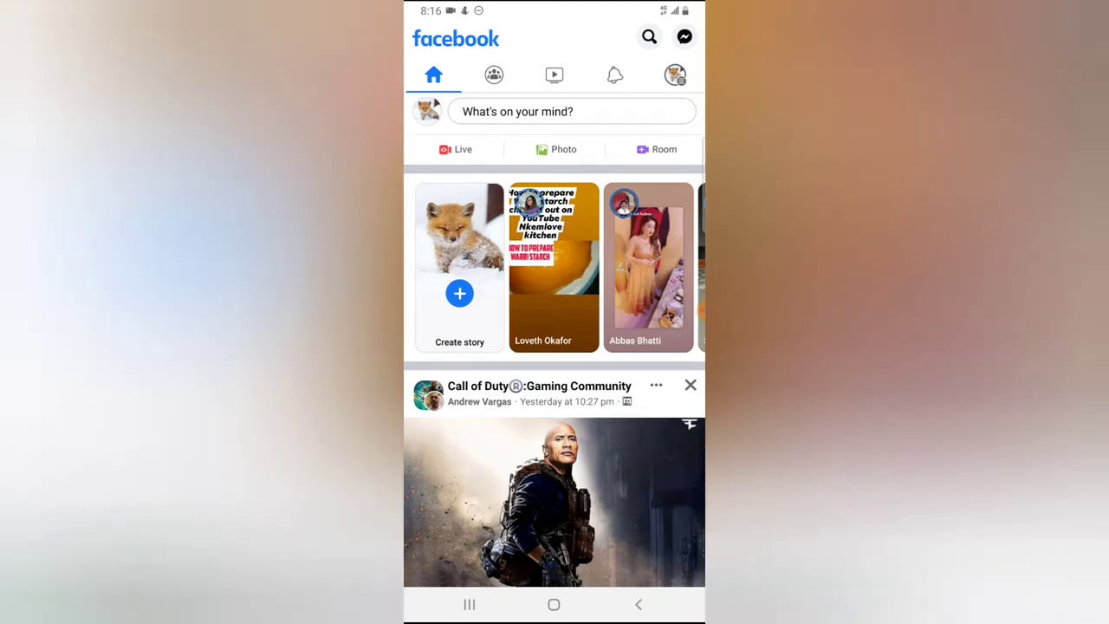
- Go to Groups and open the Ts tech talk - Group page
scroll("down", 3)
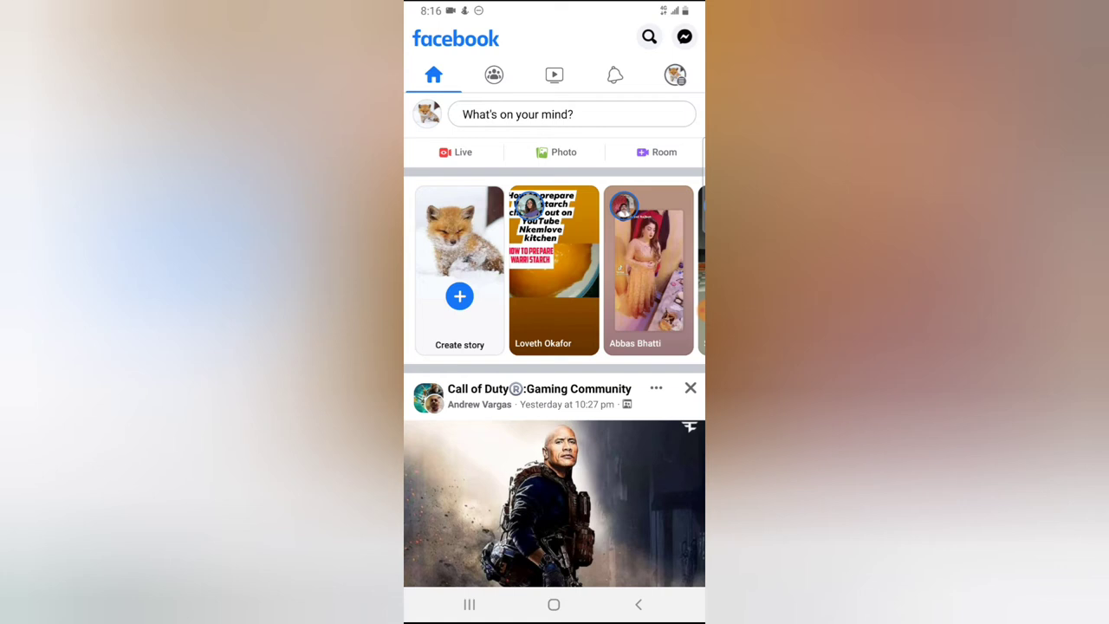
left_click(494, 74)
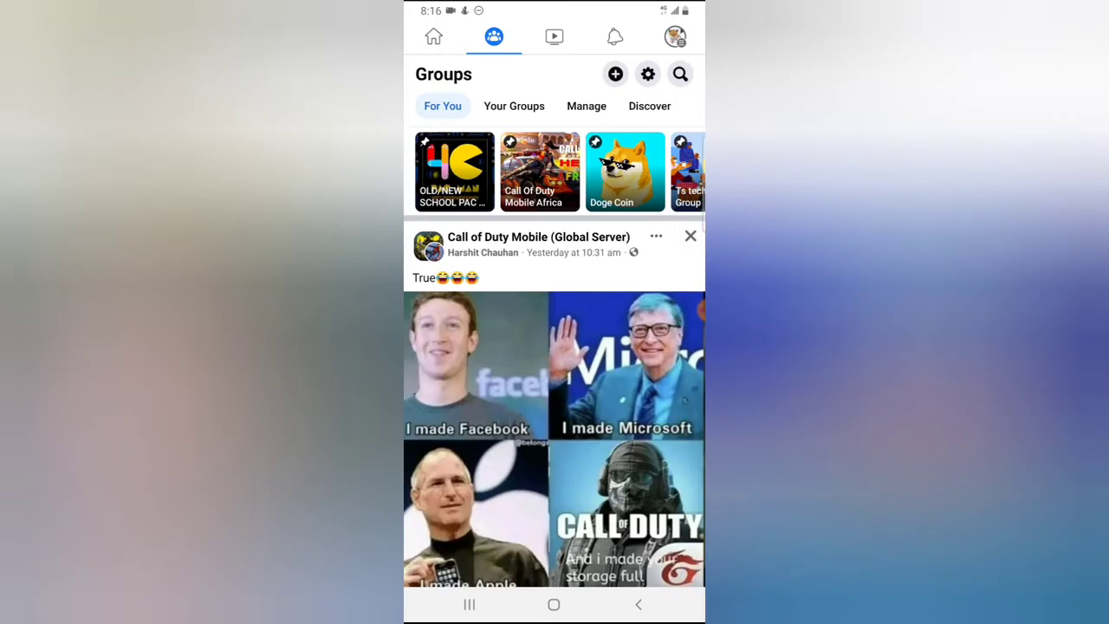
scroll("left", 3)
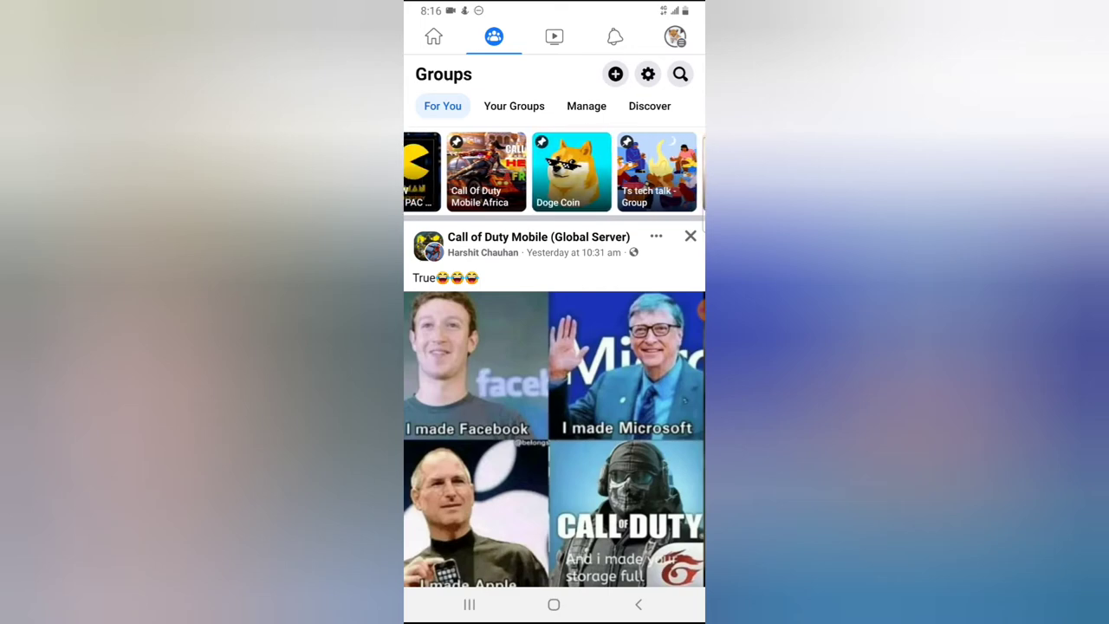
left_click(656, 172)
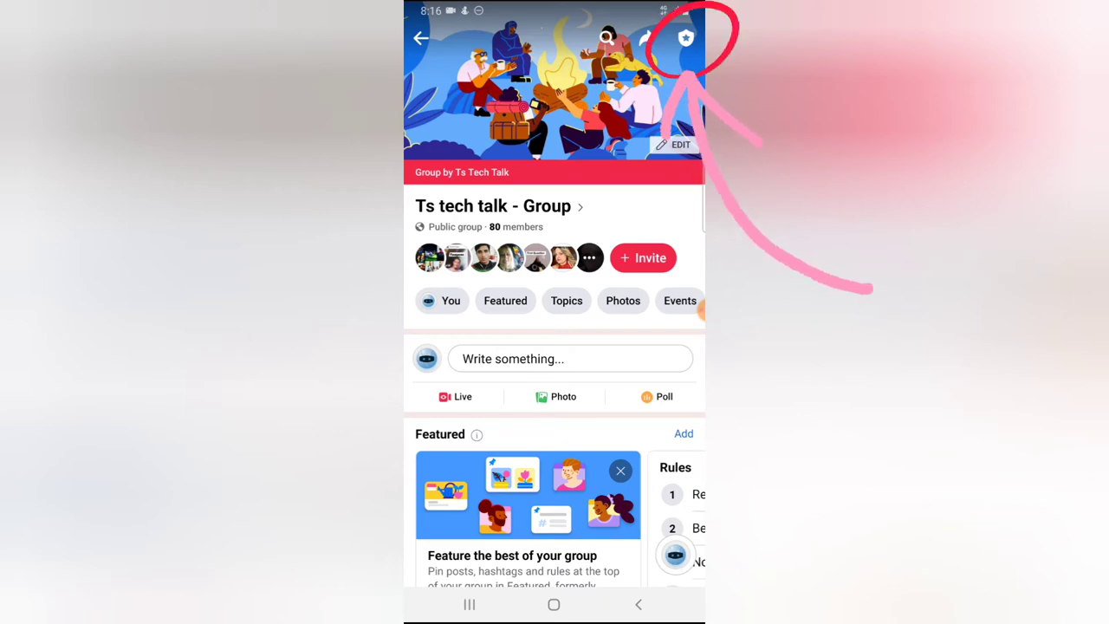
- Enter the group's admin tools and reach its Group settings page
left_click(686, 38)
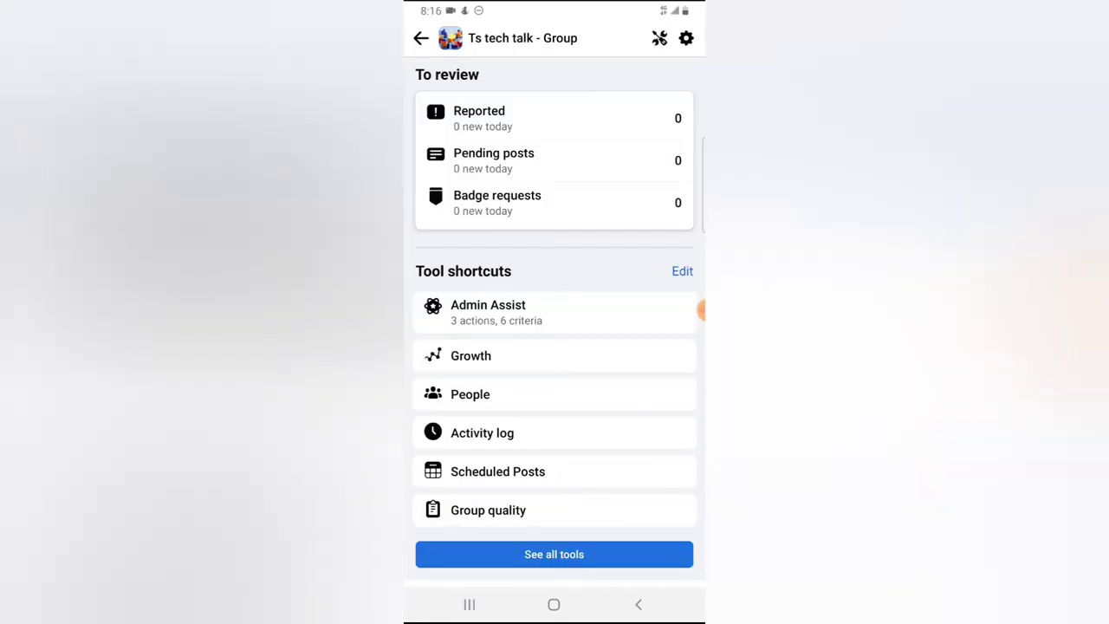
scroll("down", 3)
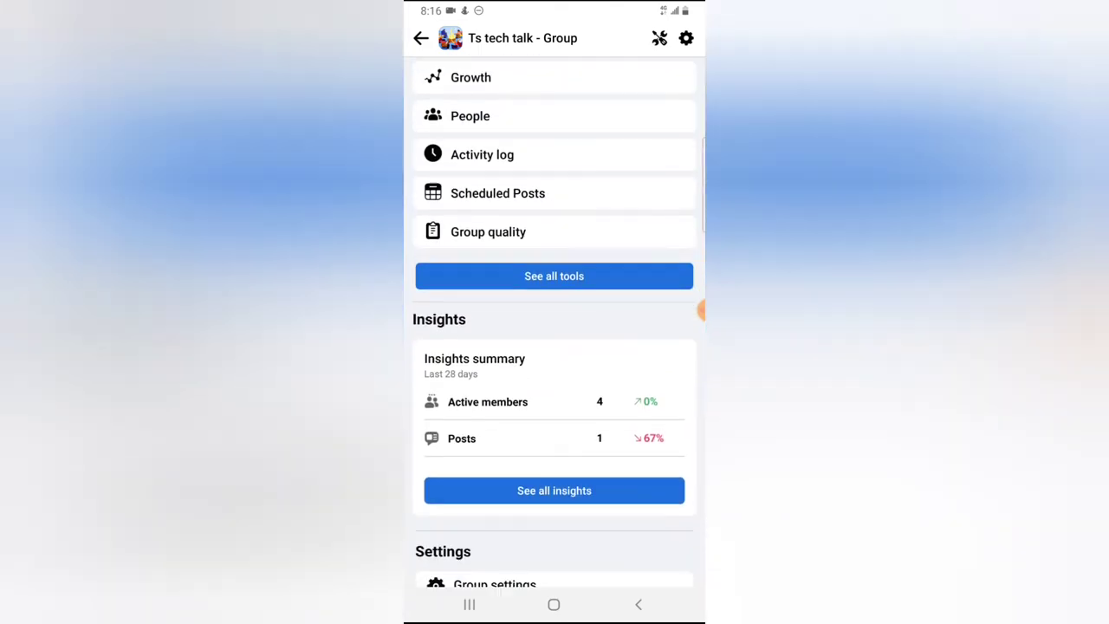
scroll("down", 3)
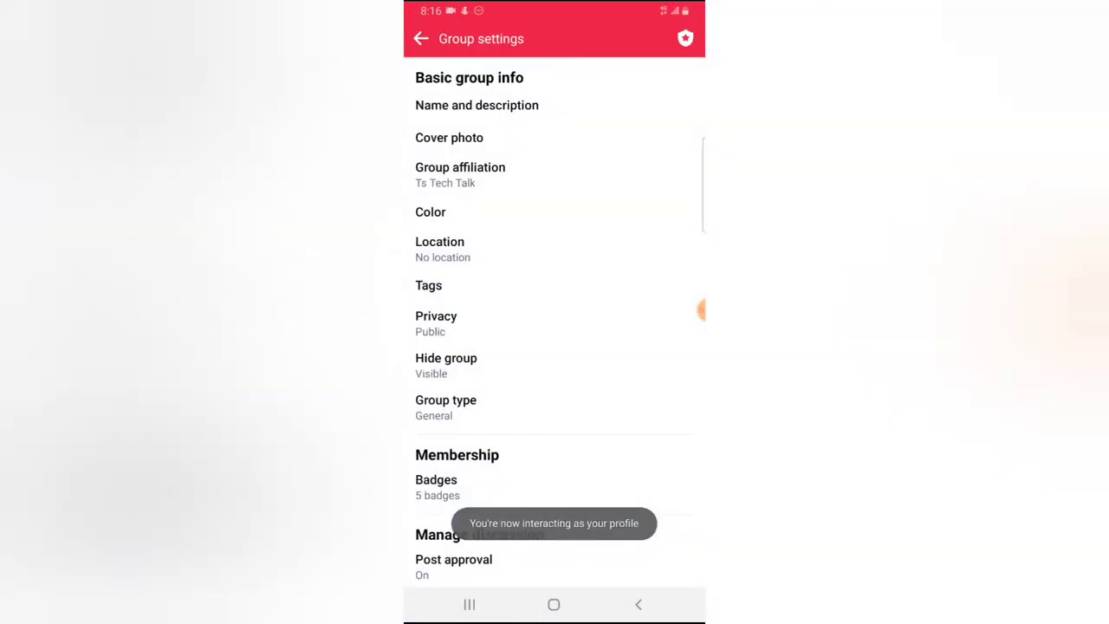
- Bring up the Post approval On/Off choices under Manage discussion, currently On
scroll("down", 3)
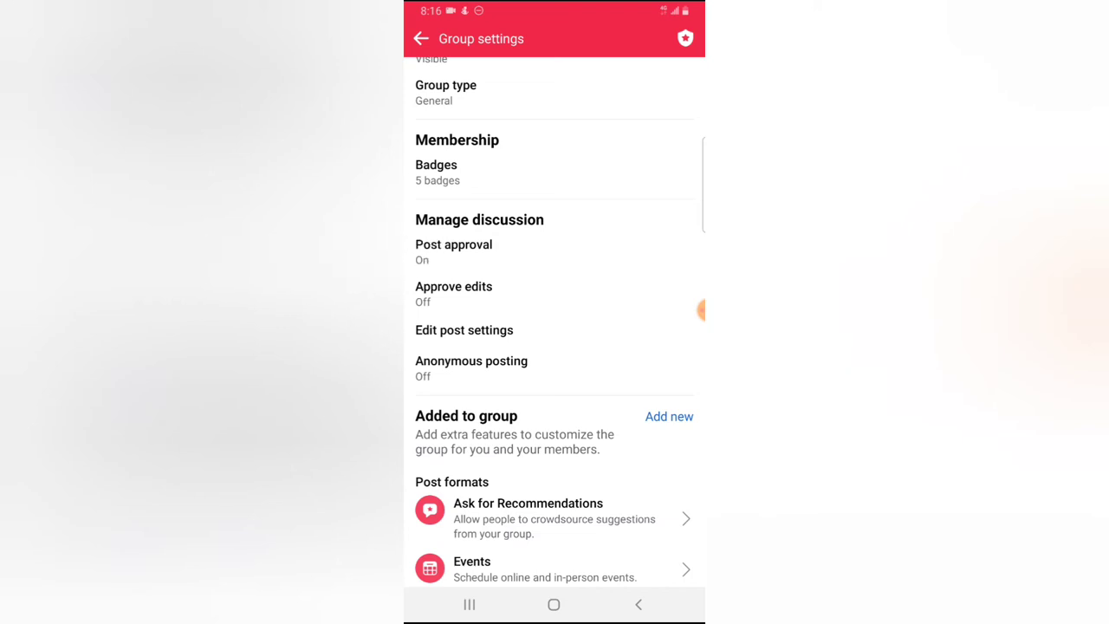
left_click(454, 251)
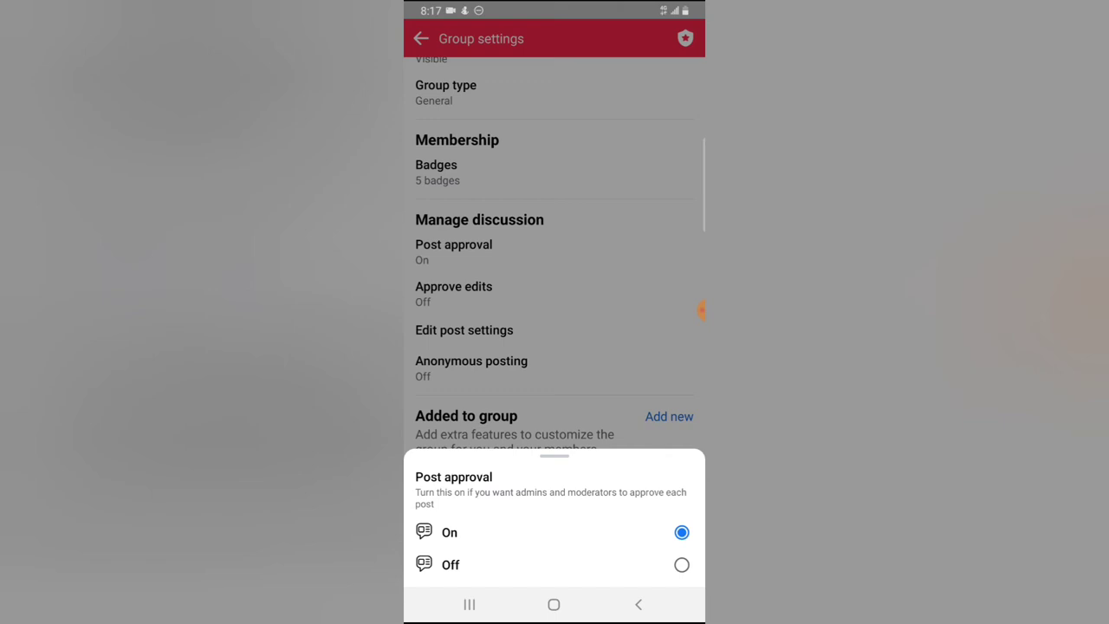
- Keep Post approval set to On and return to the admin tools page
left_click(451, 533)
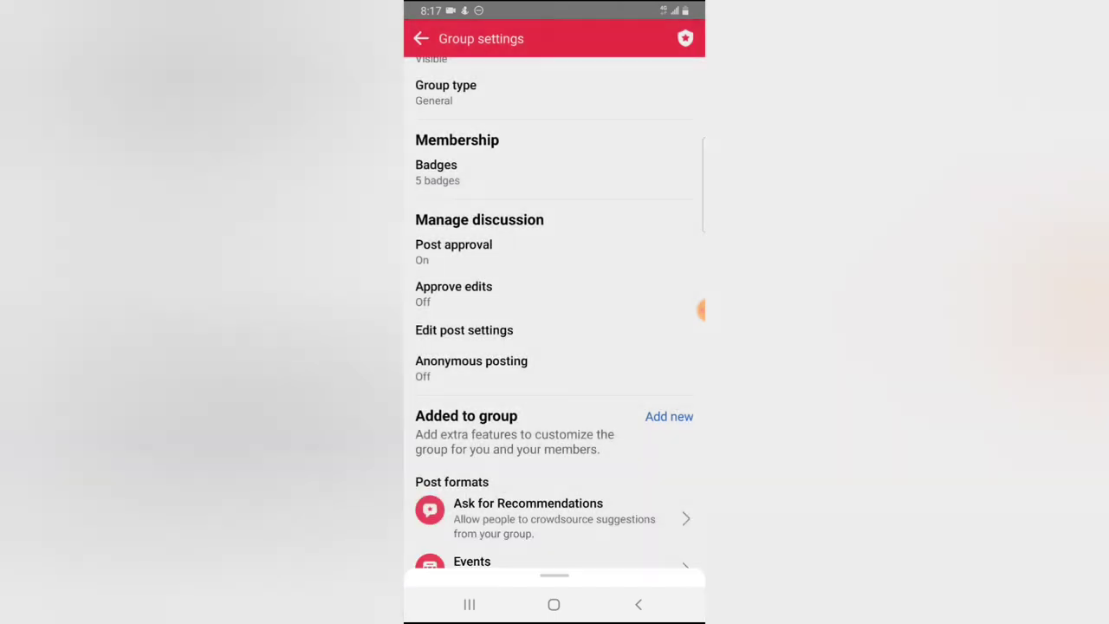
scroll("down", 3)
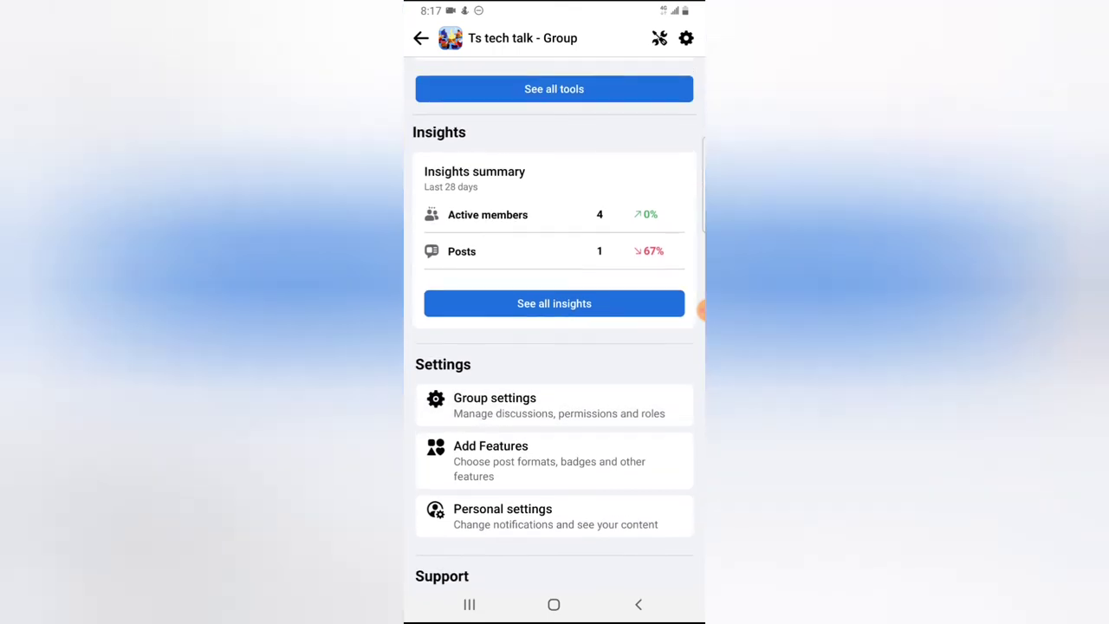
- Open the Pending Posts review list under To review, showing no posts waiting
scroll("up", 3)
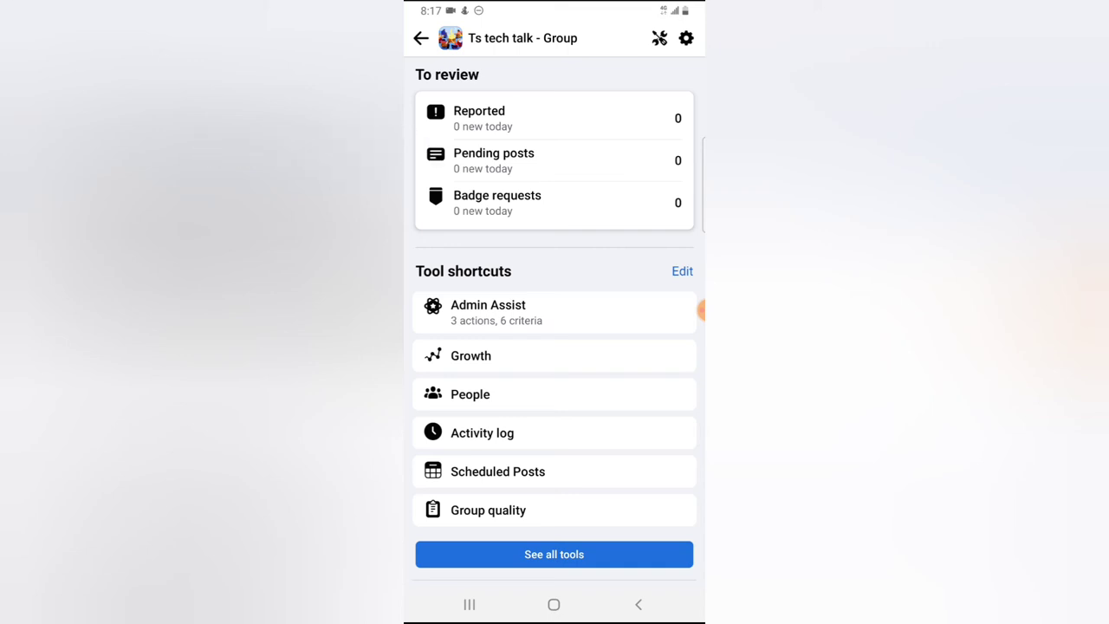
left_click(494, 160)
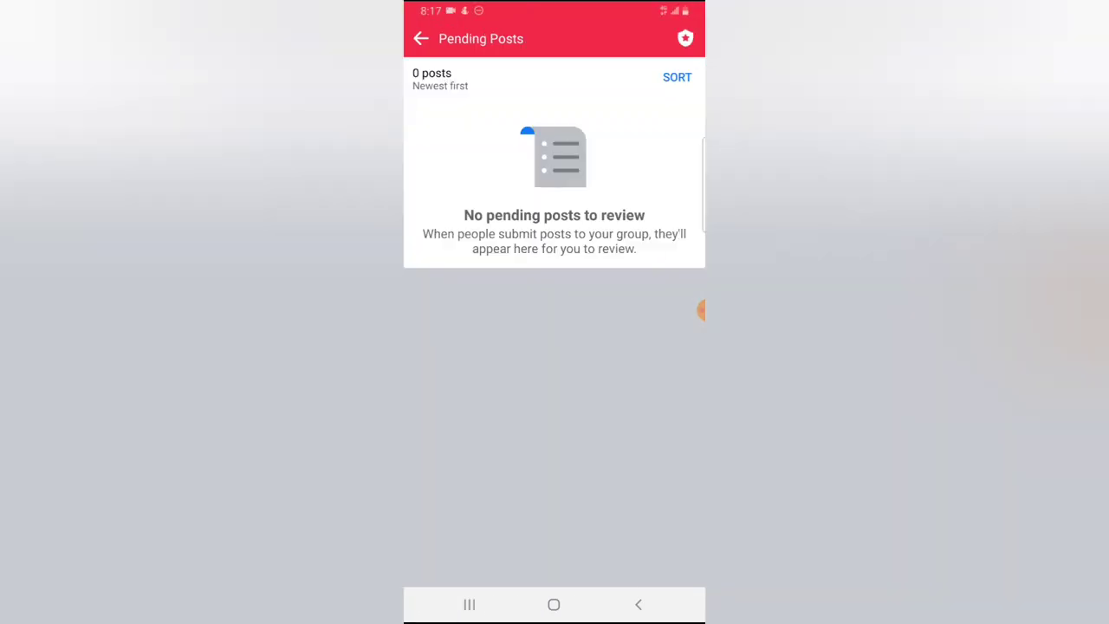